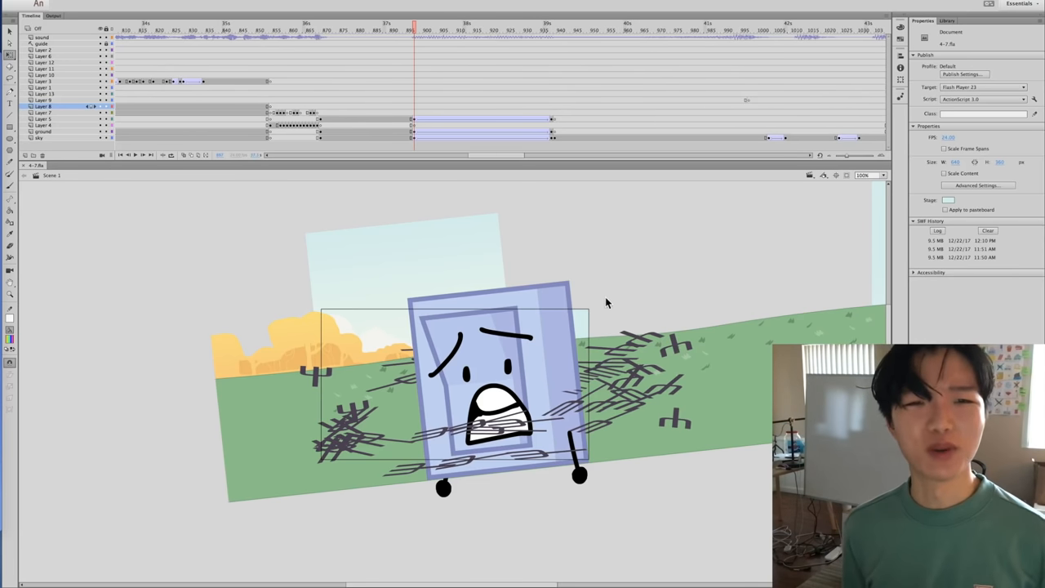
{"action": "mouse_move", "coordinate": [241, 320]}
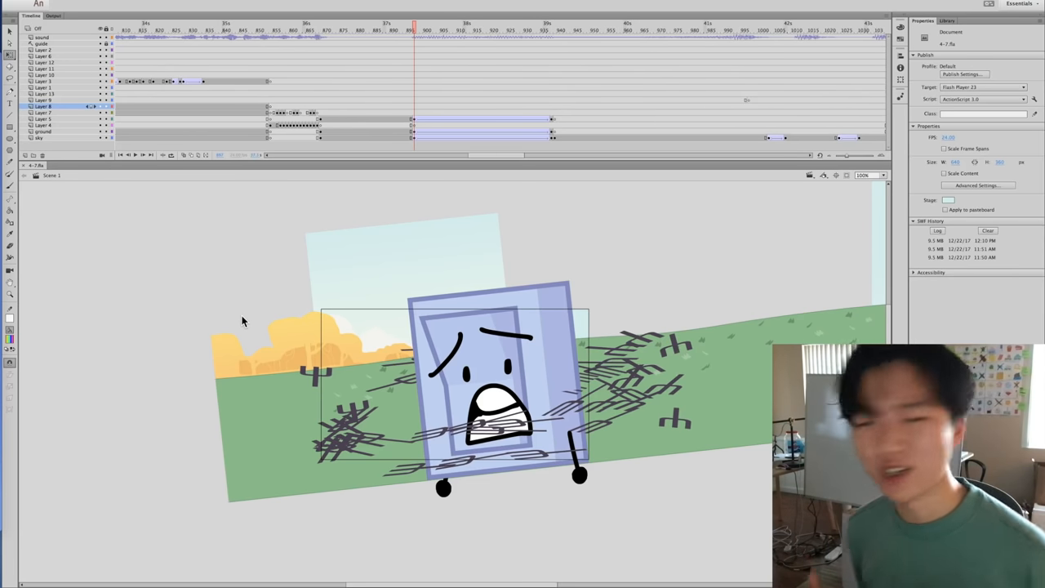
{"action": "mouse_move", "coordinate": [689, 341]}
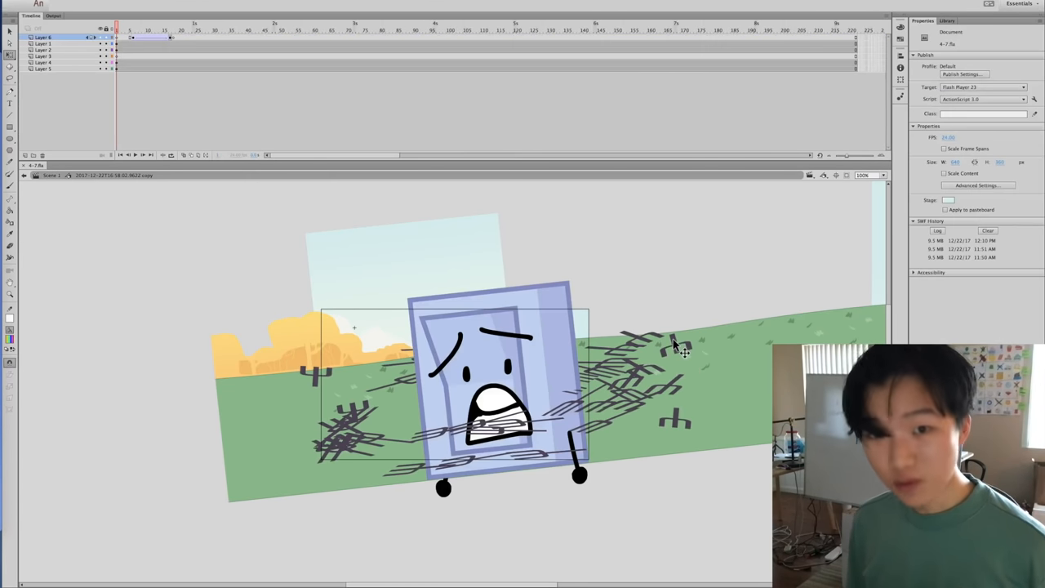
{"action": "mouse_move", "coordinate": [676, 313]}
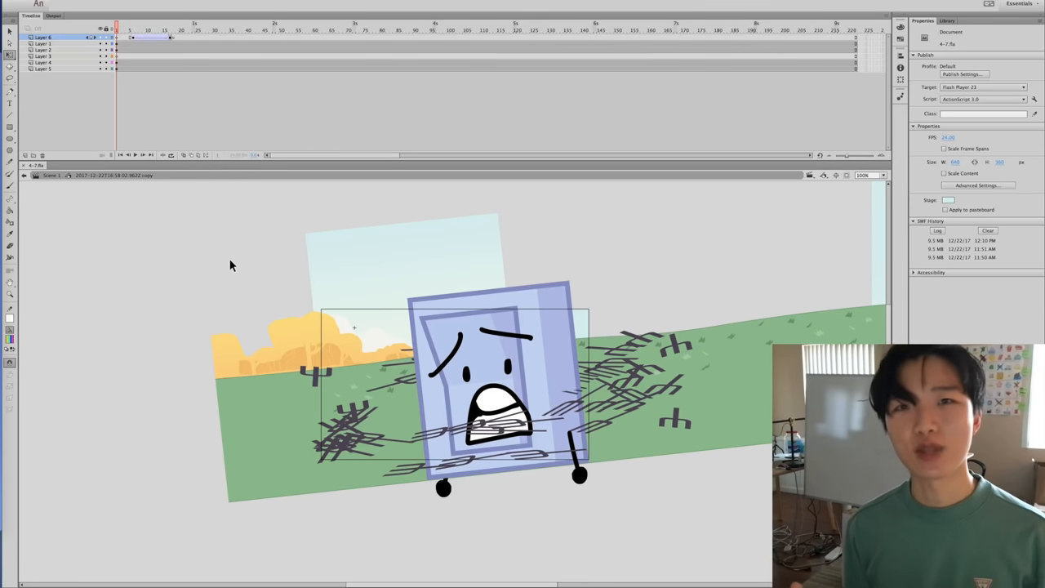
{"action": "mouse_move", "coordinate": [286, 258]}
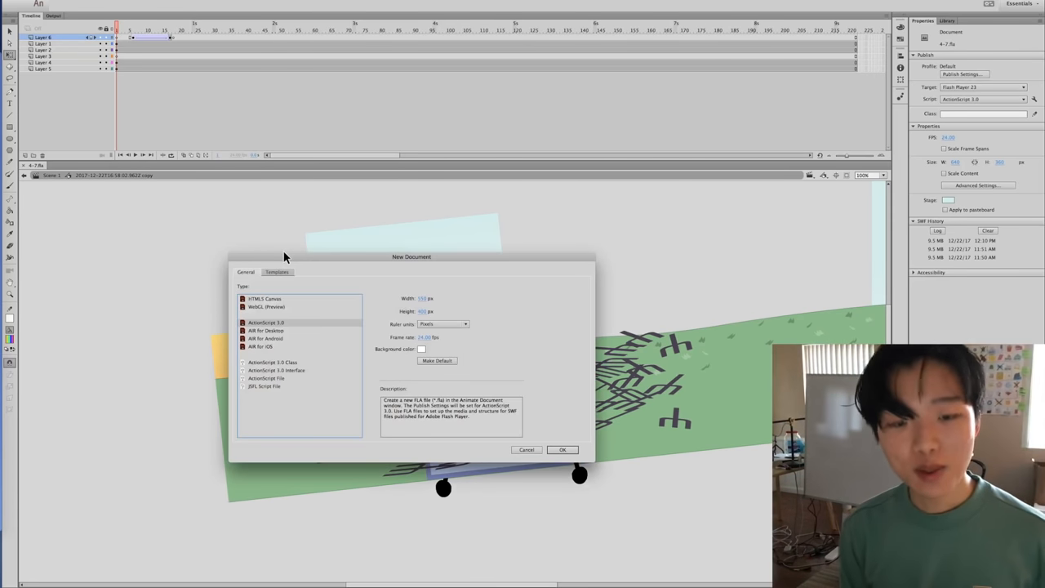
Create the blank ActionScript 3.0 document and pick a drawing tool for the stage.
{"action": "left_click", "coordinate": [561, 449]}
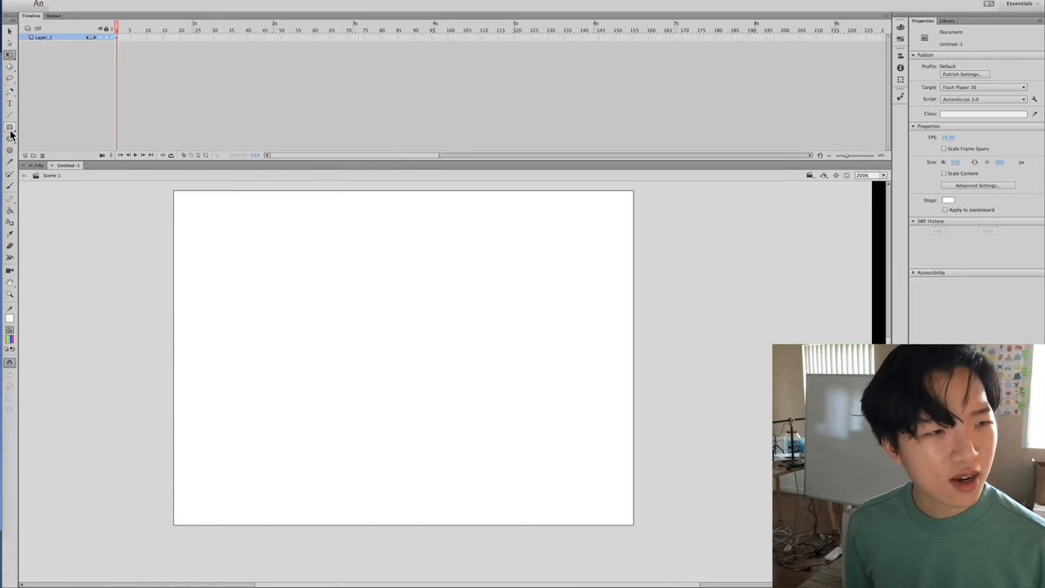
{"action": "left_click", "coordinate": [10, 137]}
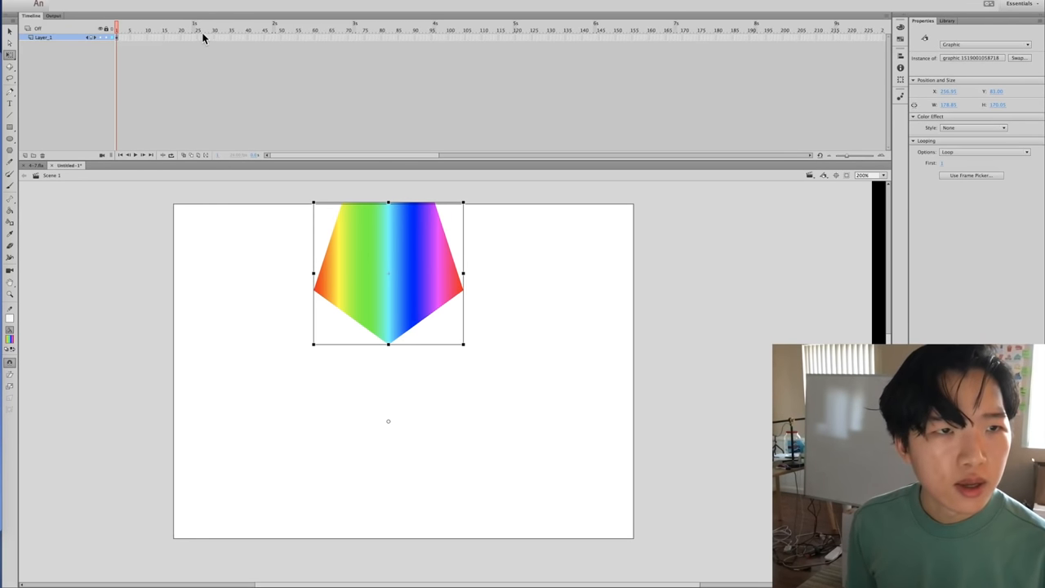
{"action": "mouse_move", "coordinate": [186, 42]}
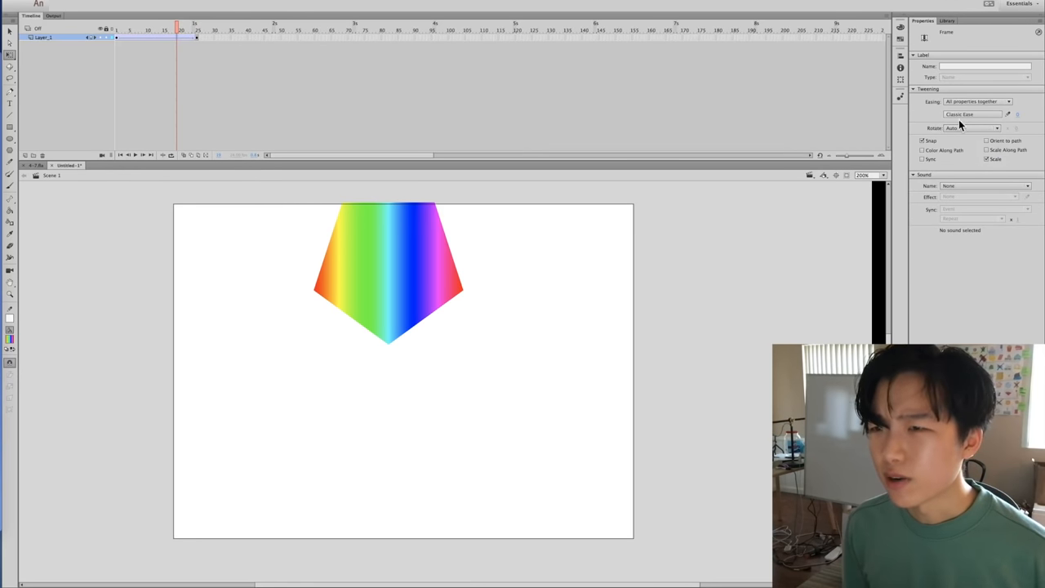
Make the pentagon's classic tween rotate as it moves across the stage.
{"action": "left_click", "coordinate": [972, 127]}
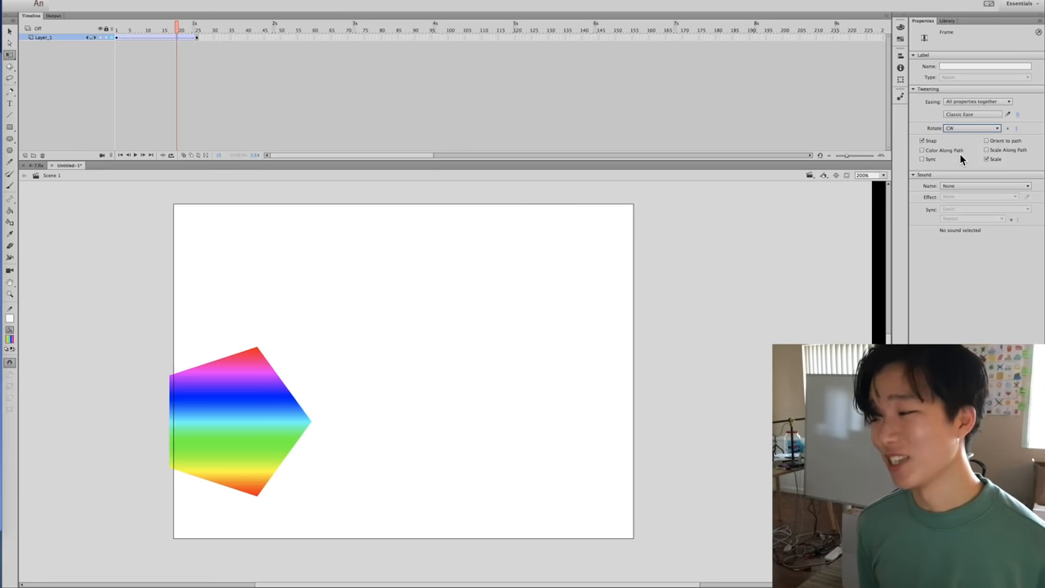
{"action": "mouse_move", "coordinate": [166, 36]}
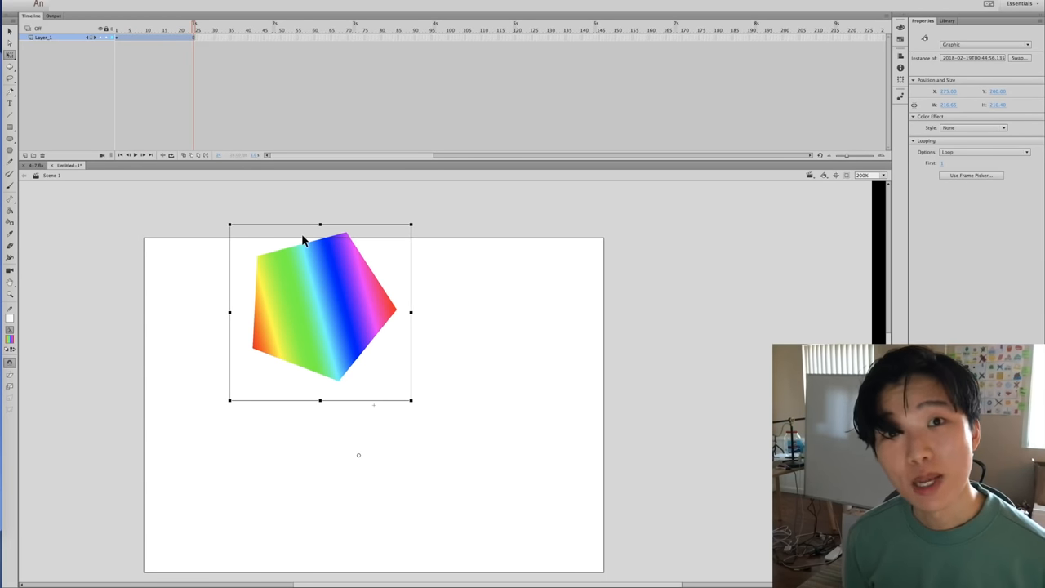
{"action": "mouse_move", "coordinate": [291, 245]}
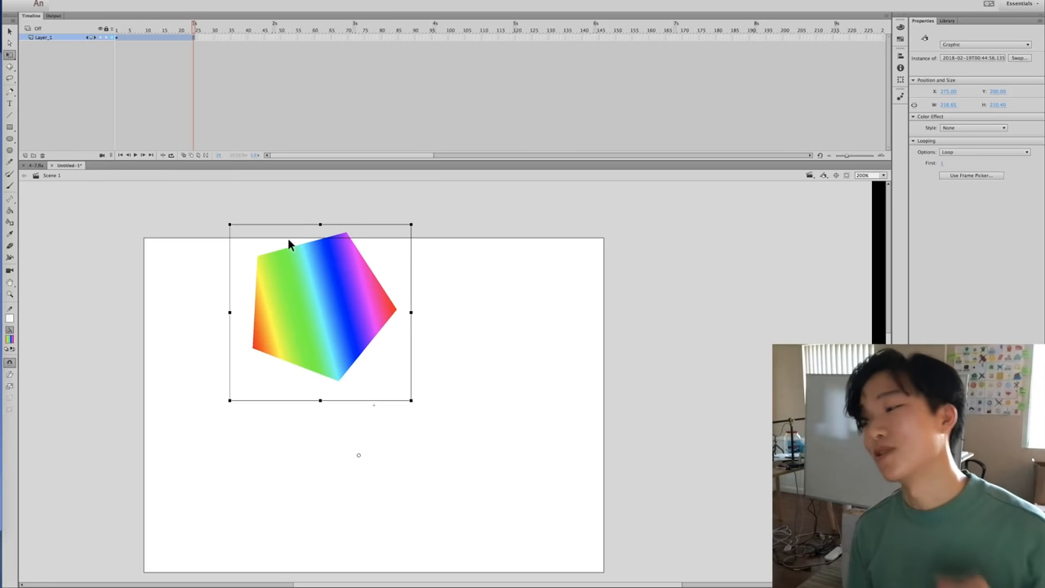
{"action": "mouse_move", "coordinate": [250, 134]}
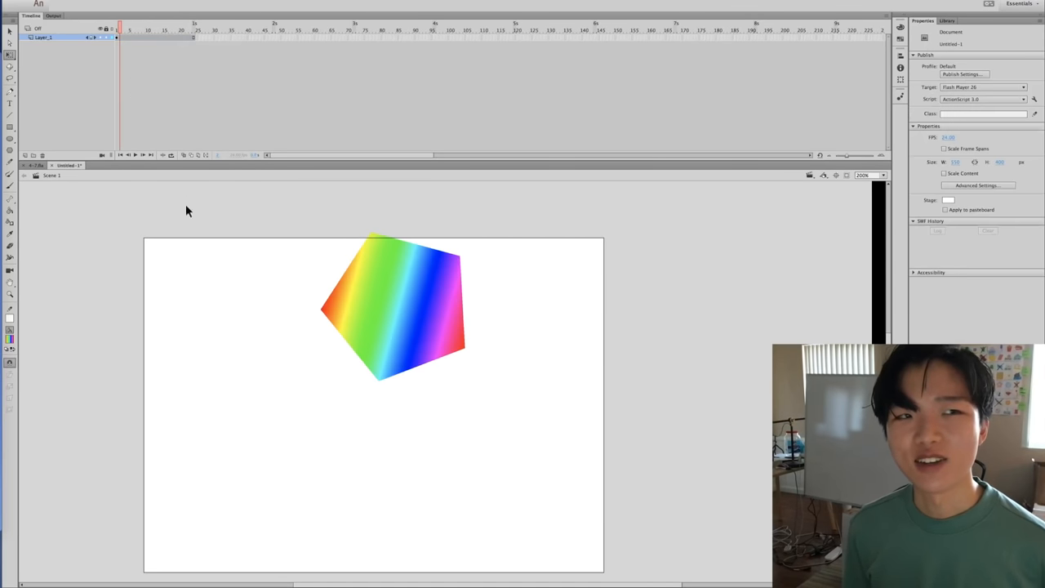
Run Shaker on the pentagon with horizontal shake 20 plus vertical and rotational shake.
{"action": "left_click", "coordinate": [392, 310]}
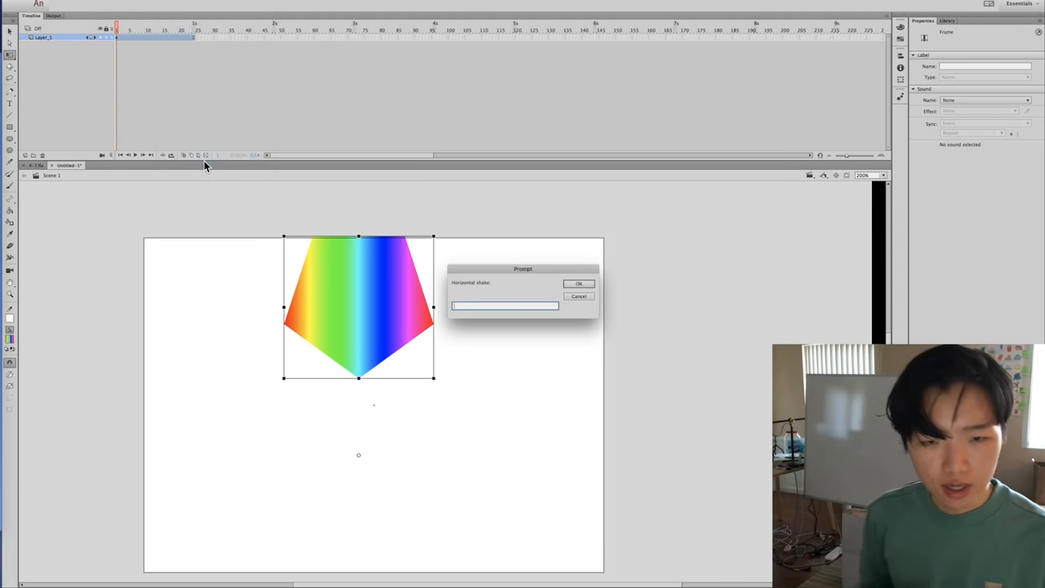
{"action": "type", "text": "20"}
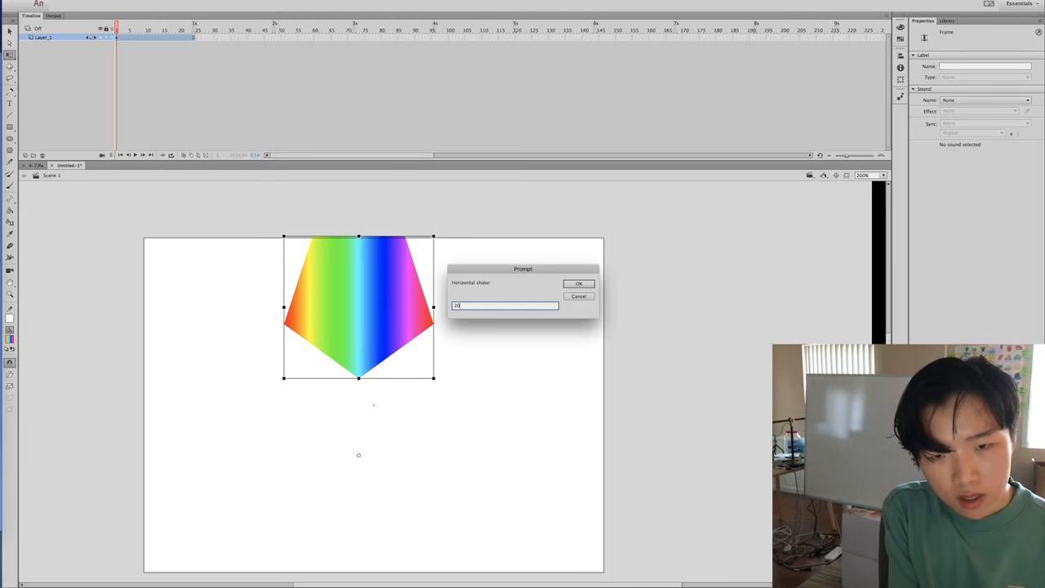
{"action": "left_click", "coordinate": [578, 284]}
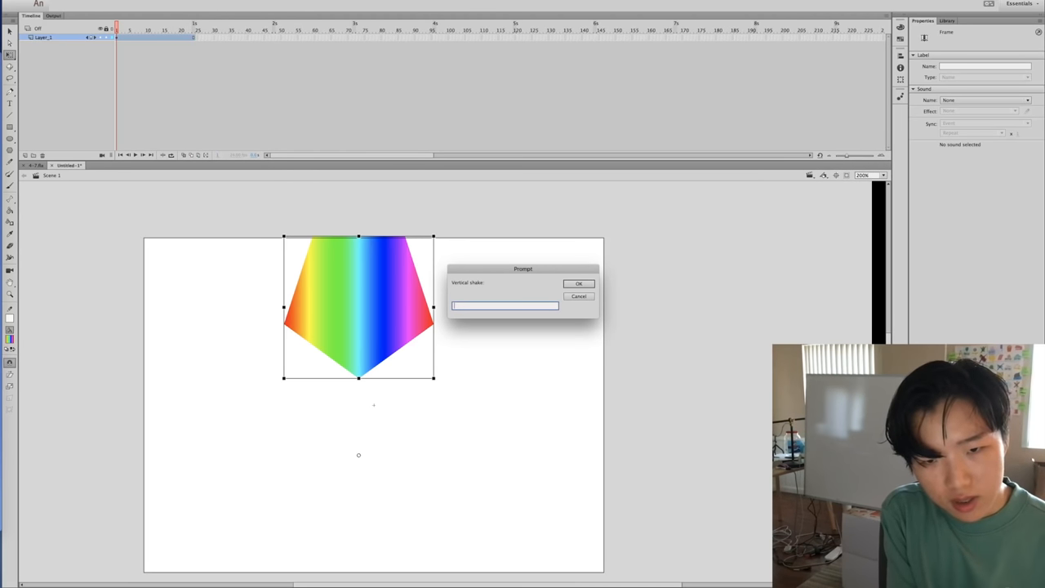
{"action": "left_click", "coordinate": [578, 284]}
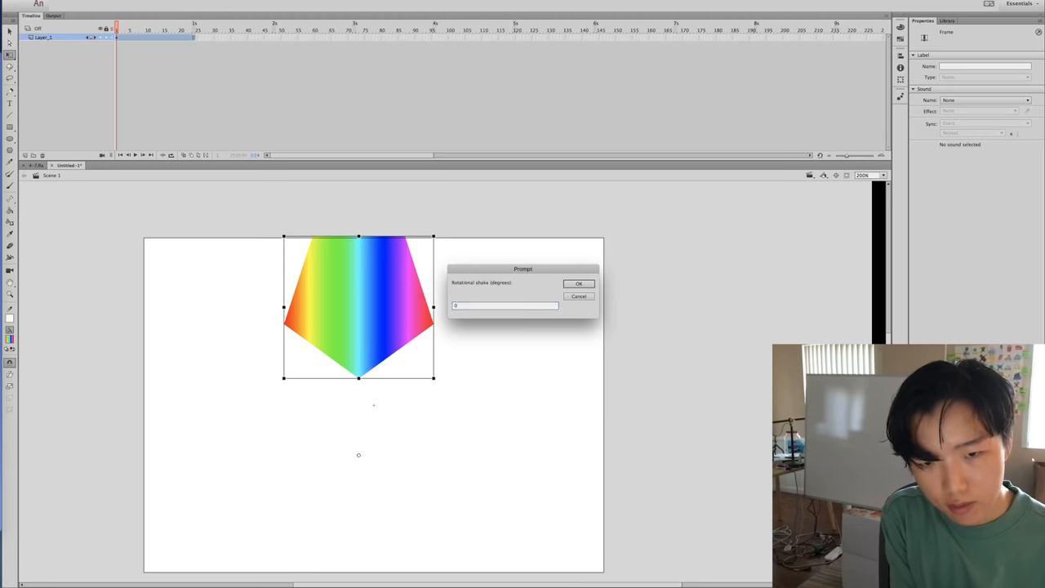
{"action": "left_click", "coordinate": [578, 284]}
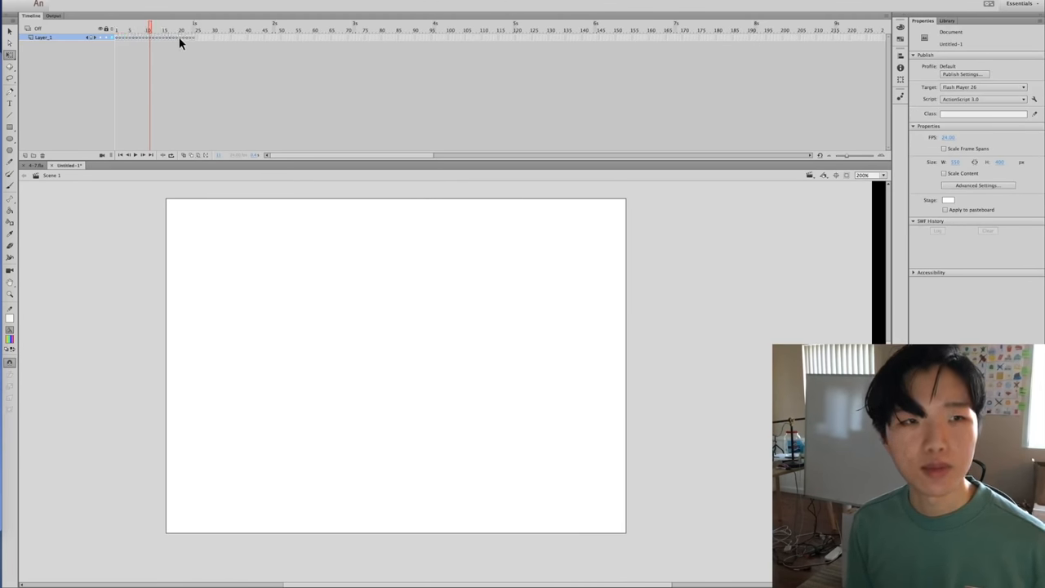
{"action": "left_click", "coordinate": [119, 38]}
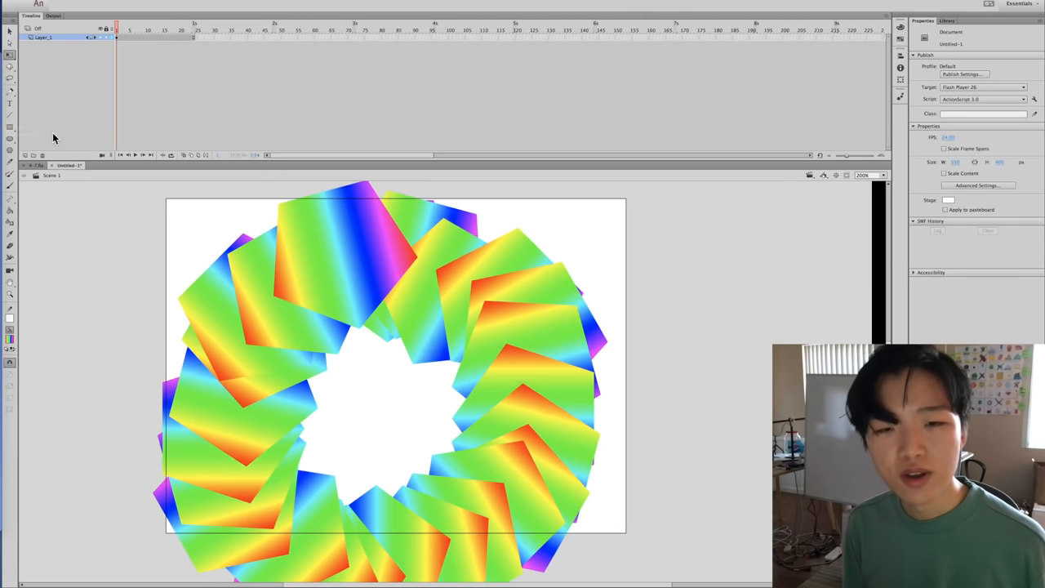
{"action": "left_click", "coordinate": [379, 367]}
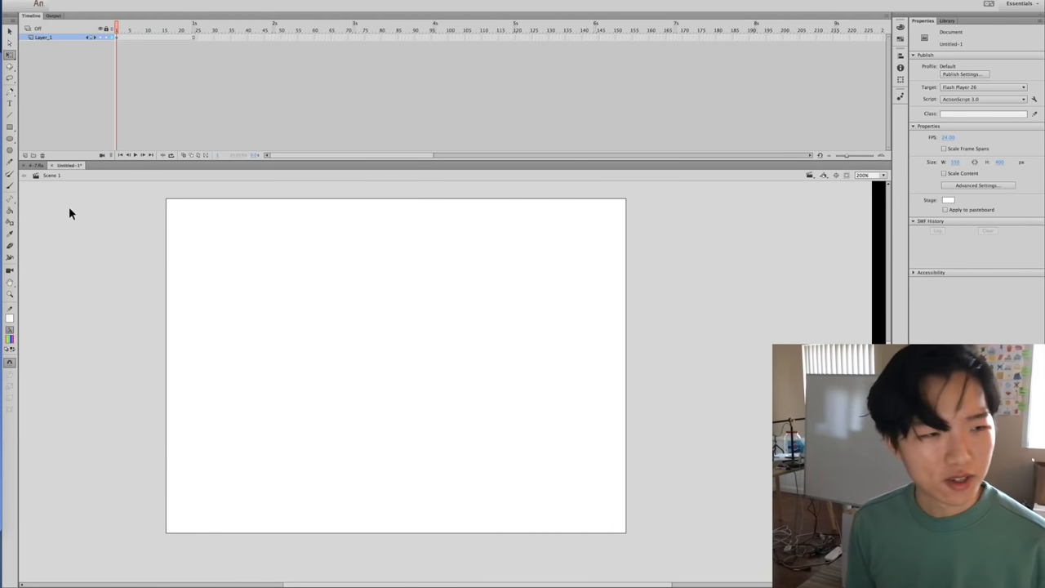
Check the rotating rainbow fork at the end and partway through its tween.
{"action": "left_click", "coordinate": [10, 186]}
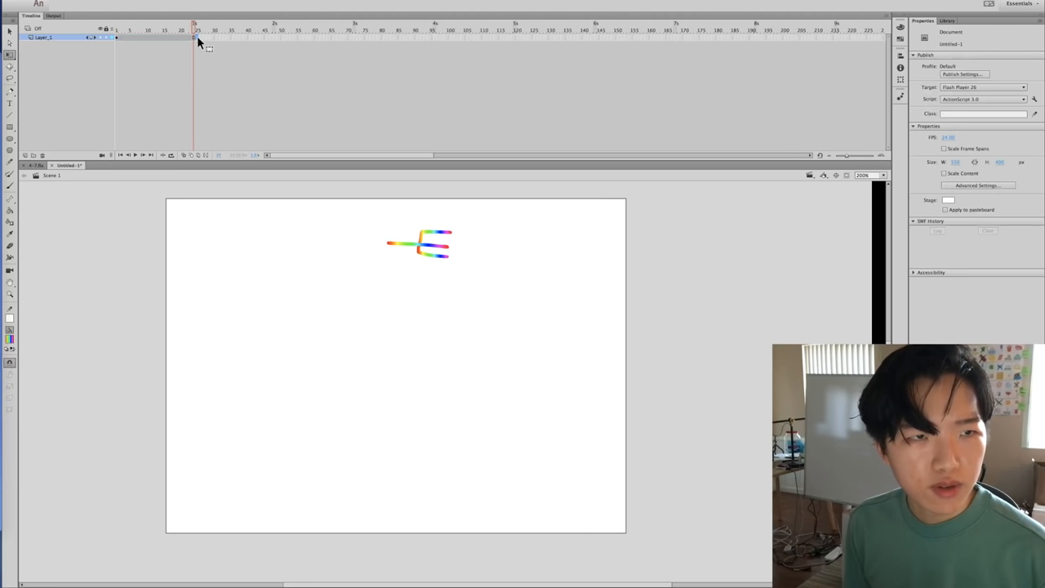
{"action": "left_click", "coordinate": [180, 31]}
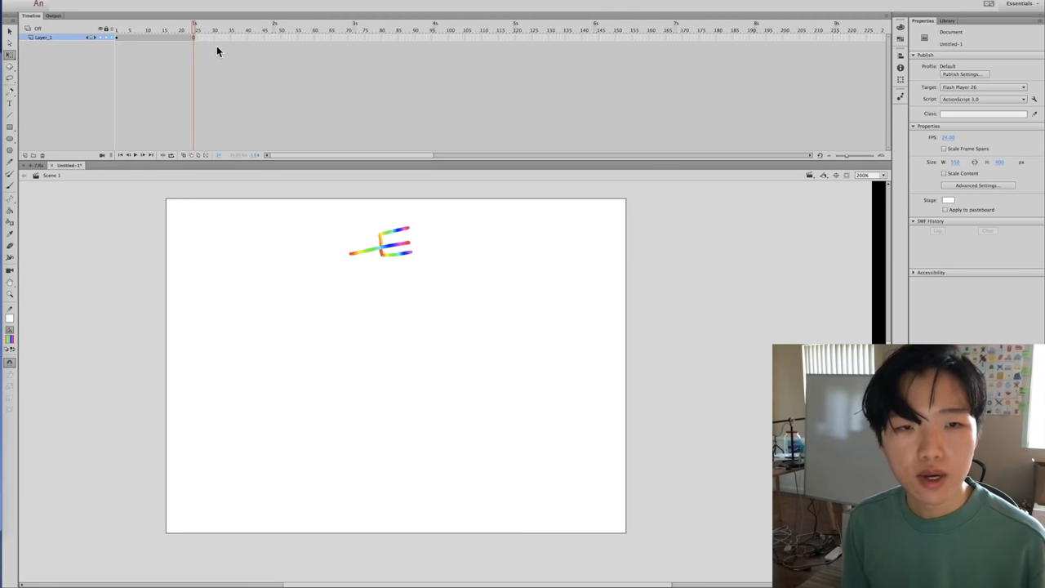
{"action": "left_click", "coordinate": [379, 245]}
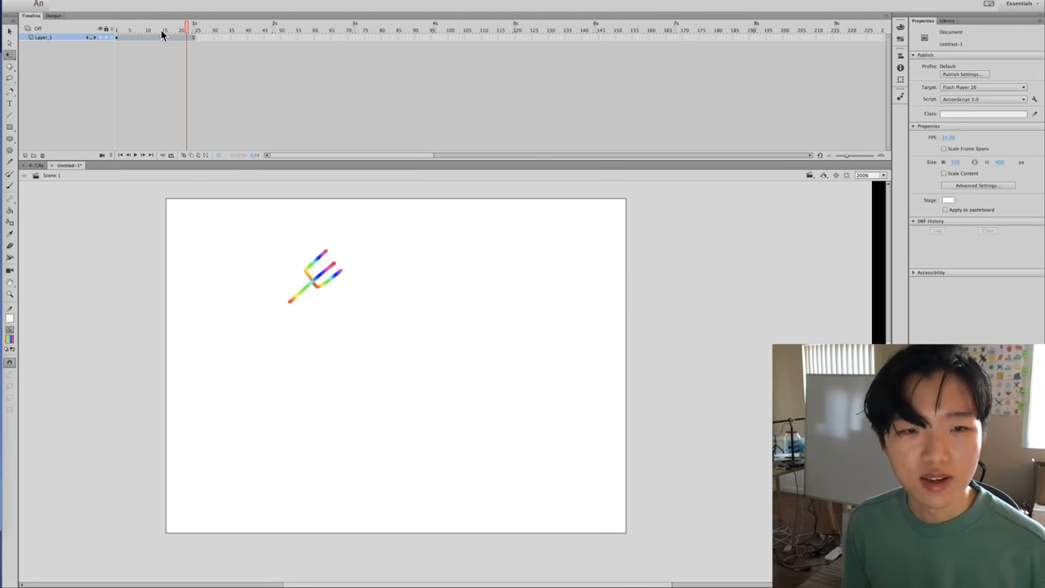
{"action": "left_click", "coordinate": [274, 36]}
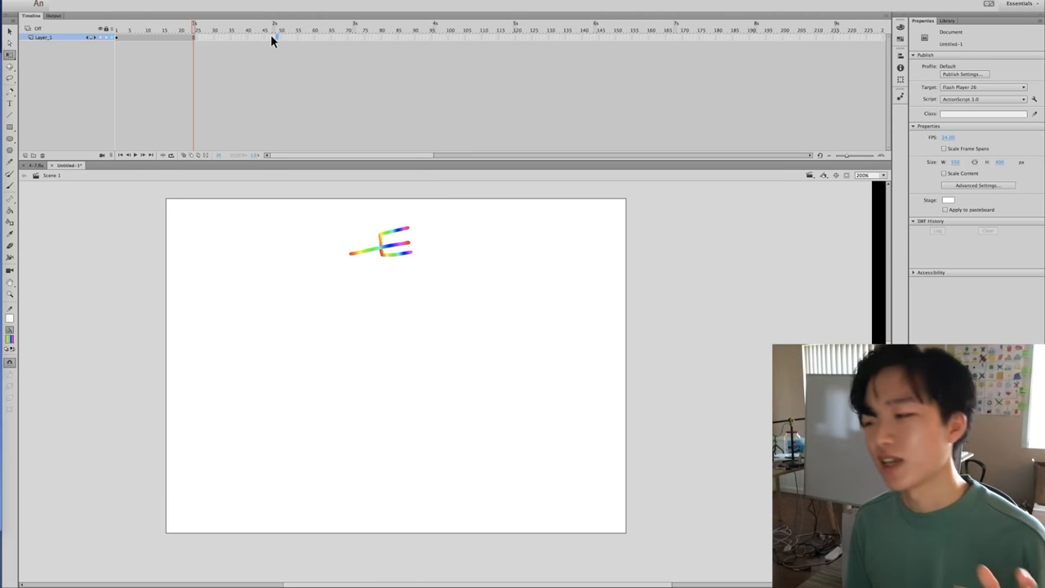
{"action": "mouse_move", "coordinate": [199, 42]}
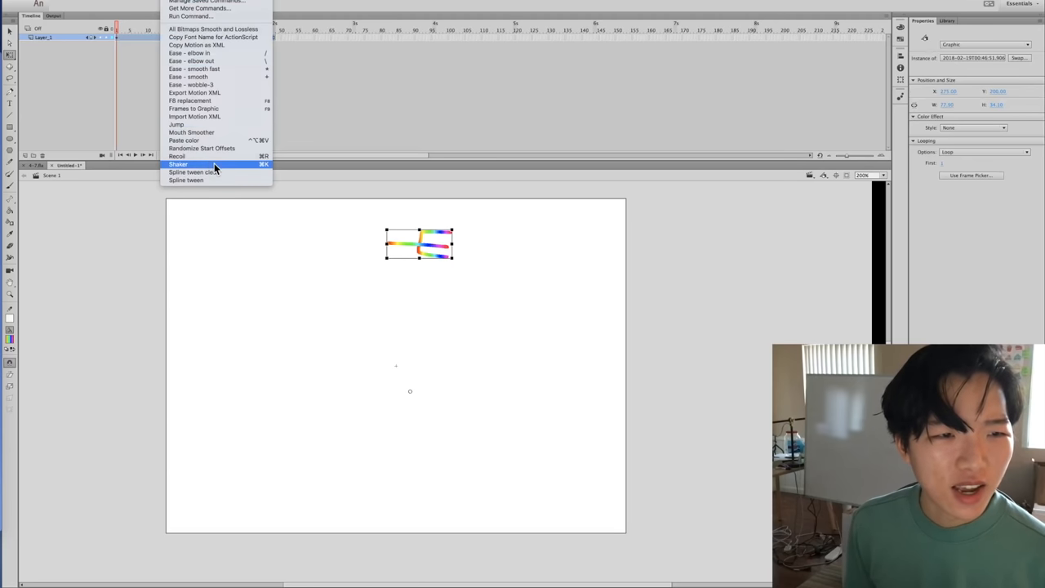
Run Shaker on the fork, accepting the shake prompts, and scrub through the shaken frames.
{"action": "left_click", "coordinate": [178, 163]}
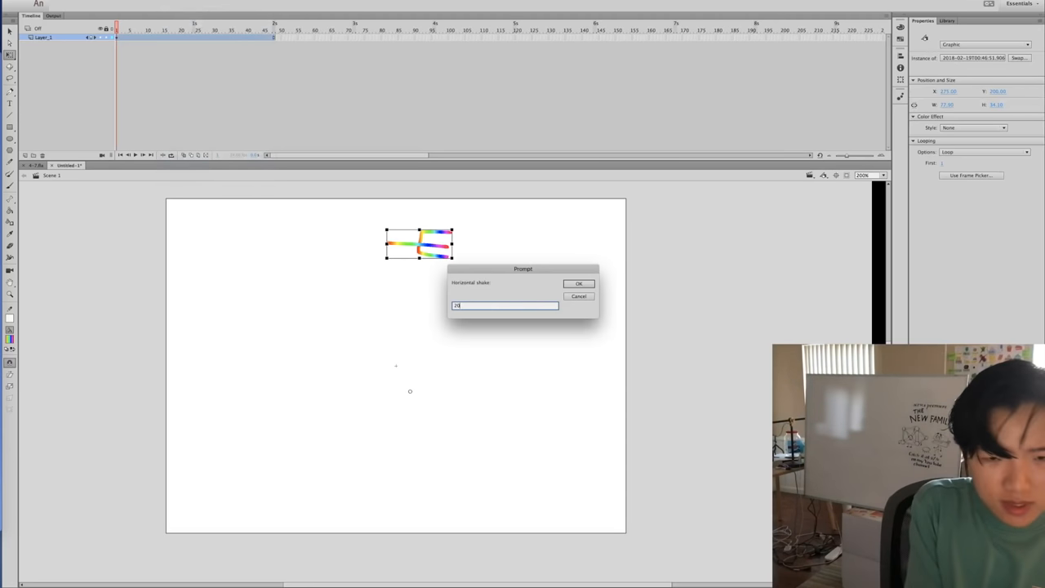
{"action": "left_click", "coordinate": [578, 284]}
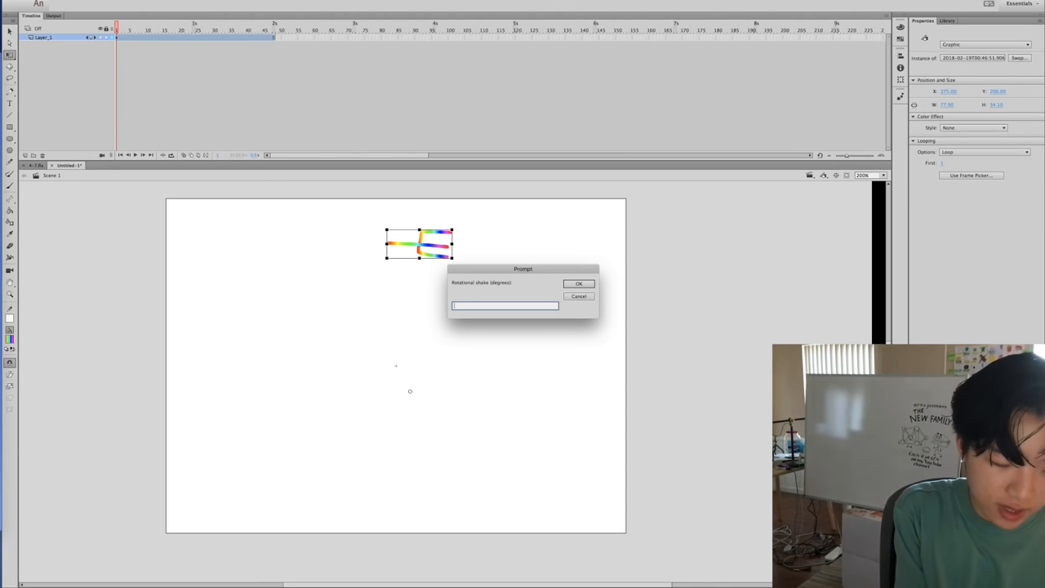
{"action": "left_click", "coordinate": [578, 284]}
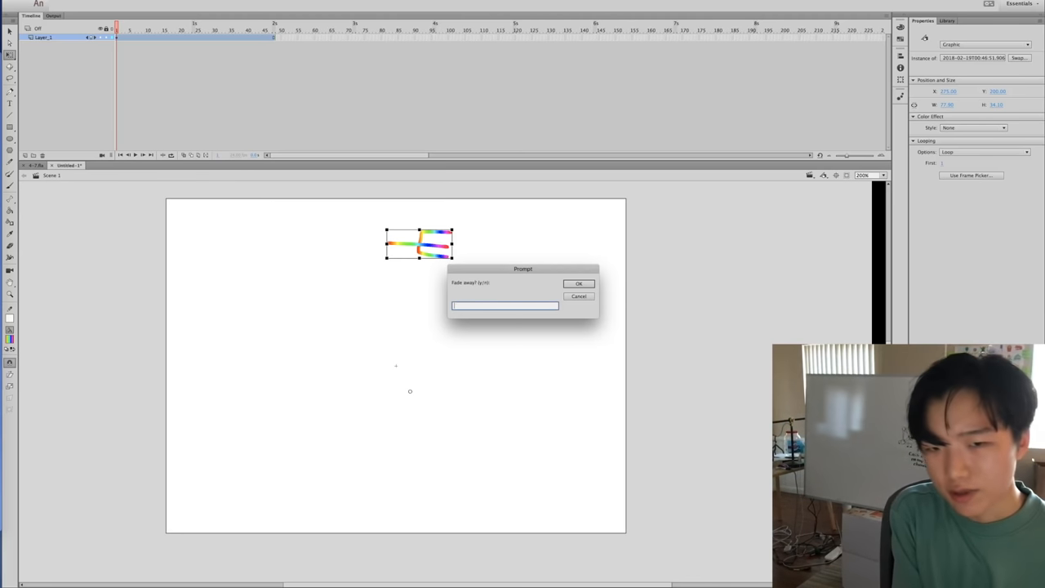
{"action": "left_click", "coordinate": [578, 284]}
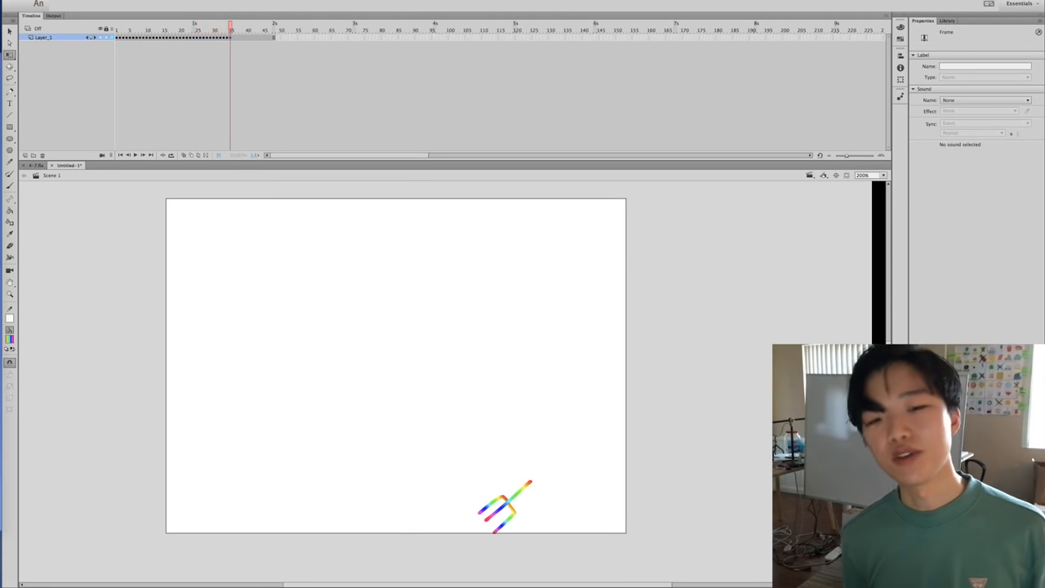
{"action": "left_click_drag", "start_coordinate": [506, 505], "coordinate": [325, 272]}
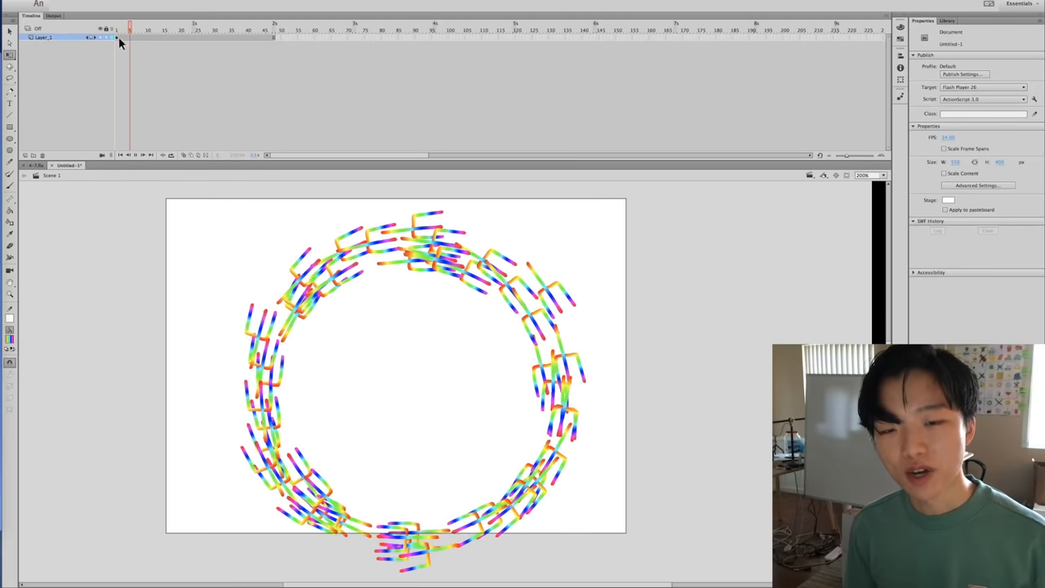
Play the timeline twice to watch the ring of rainbow forks spin.
{"action": "left_click", "coordinate": [183, 29]}
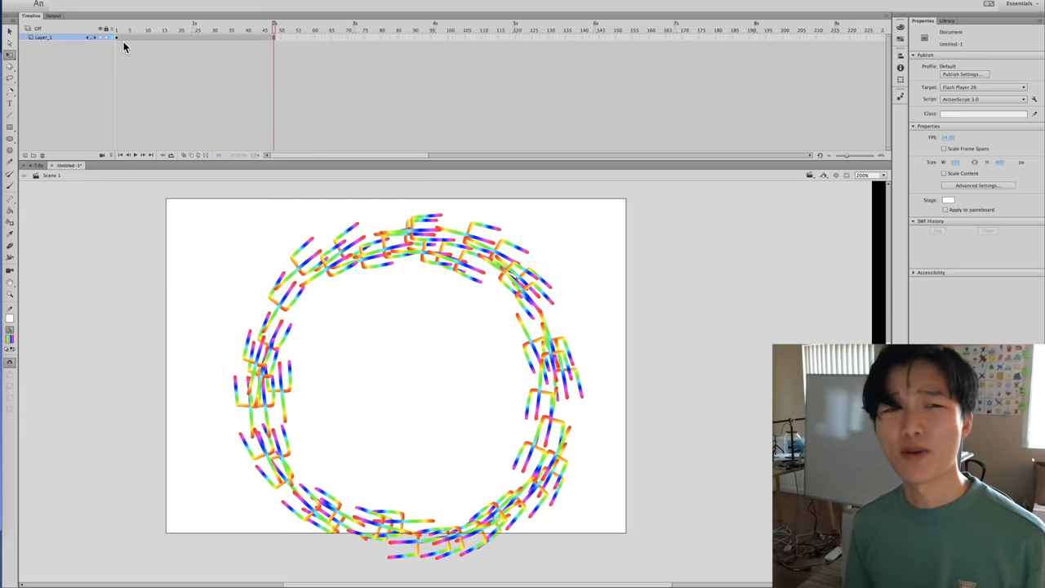
{"action": "mouse_move", "coordinate": [245, 80]}
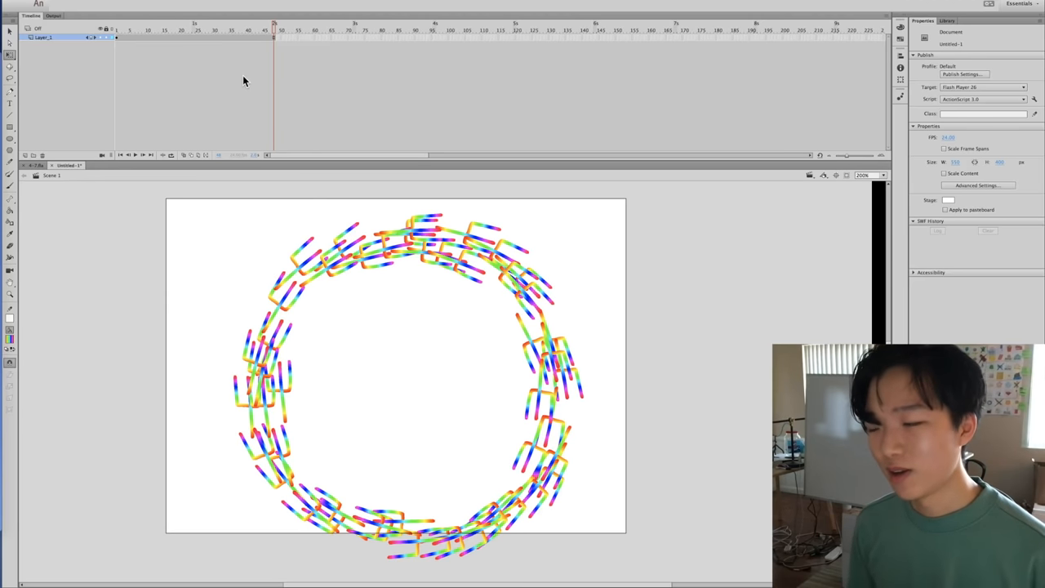
{"action": "left_click", "coordinate": [248, 29]}
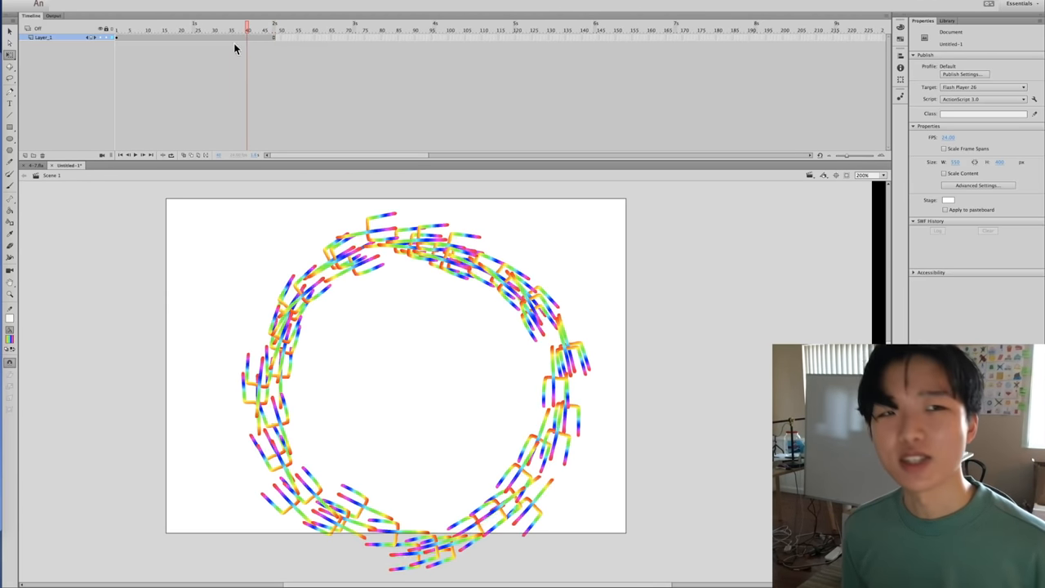